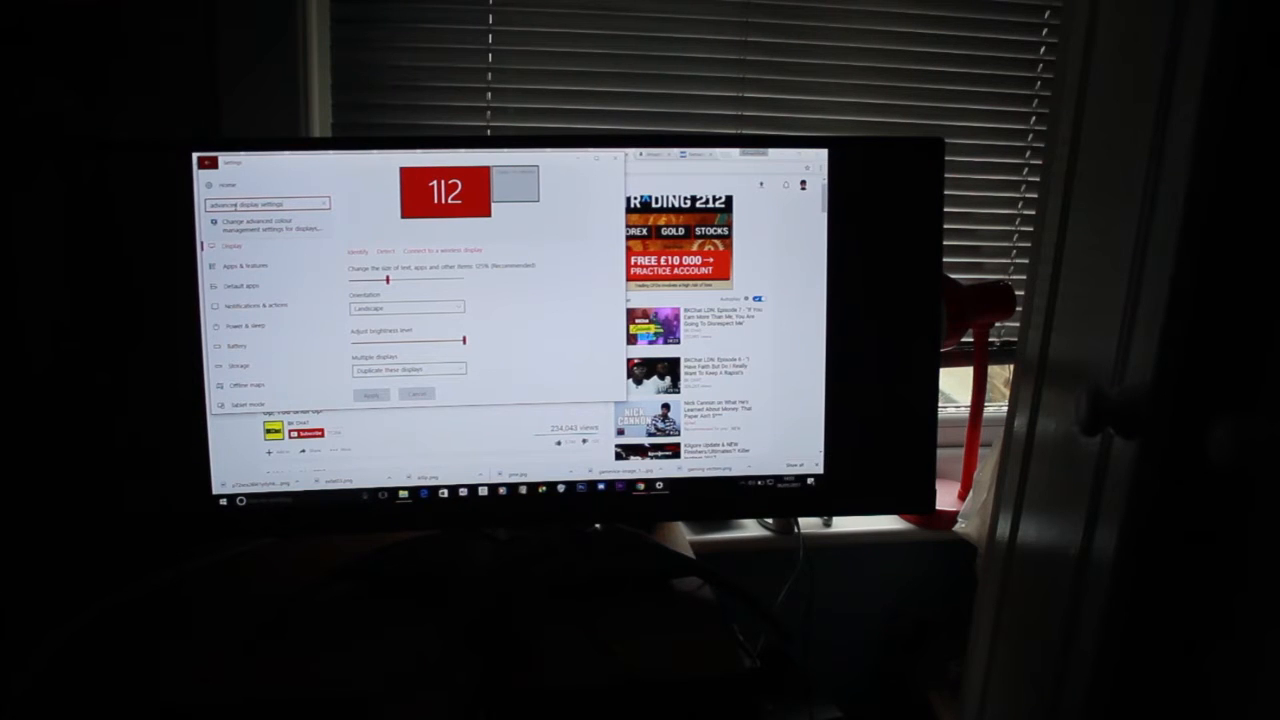
Step: Open the monitor's on-screen menu over the duplicated-display Display settings page
{"action": "left_click", "coordinate": [405, 308]}
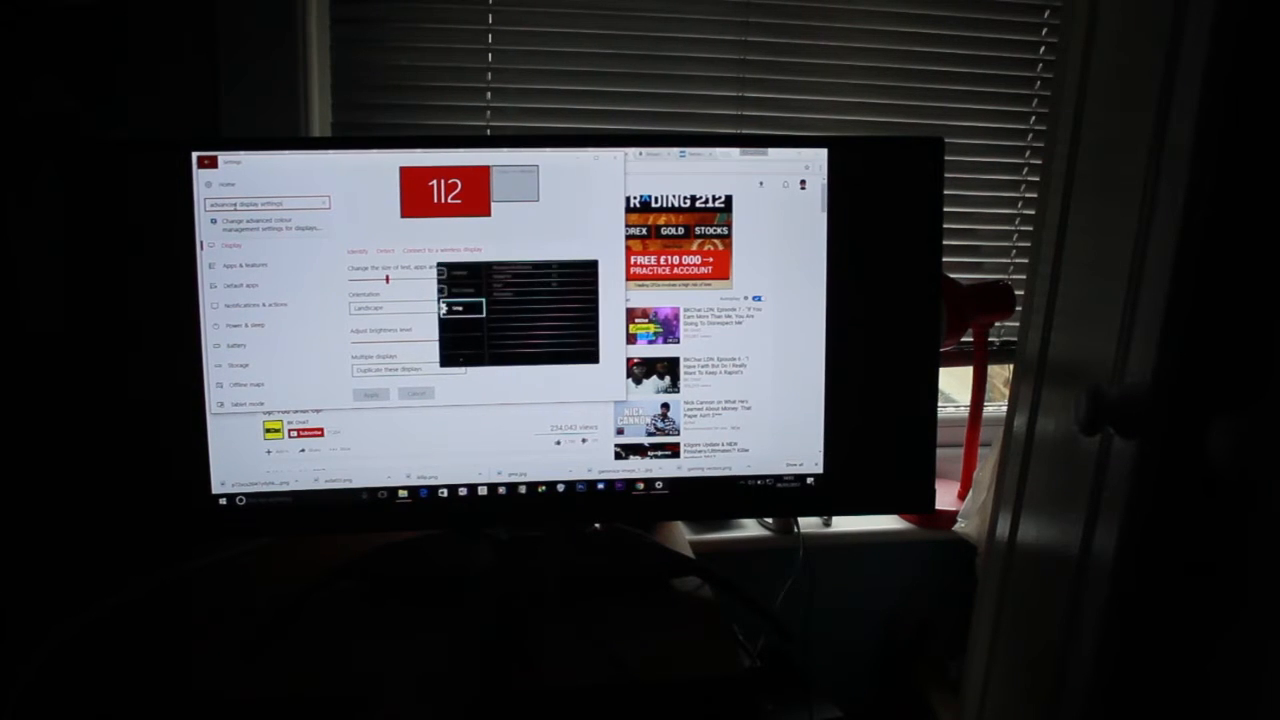